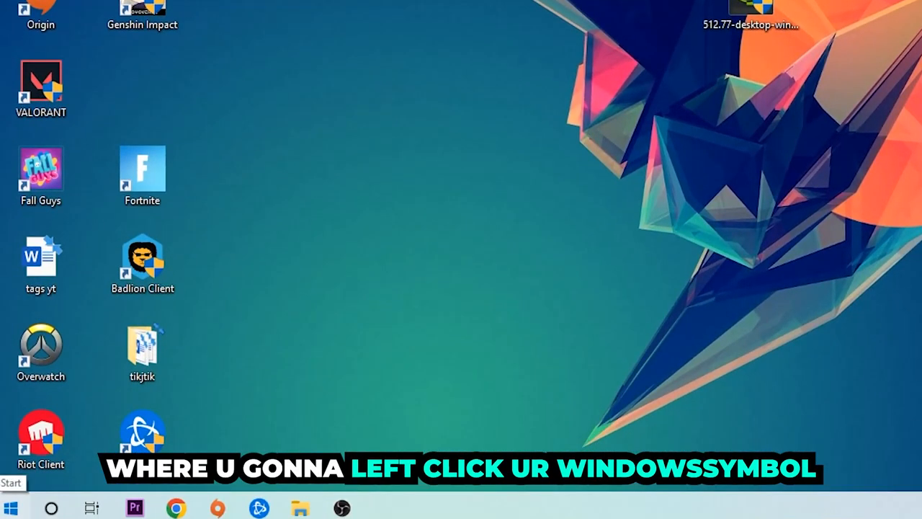
# Step: Open the Start menu to search for Windows Defender Firewall
pyautogui.click(11, 506)
pyautogui.write('wind')
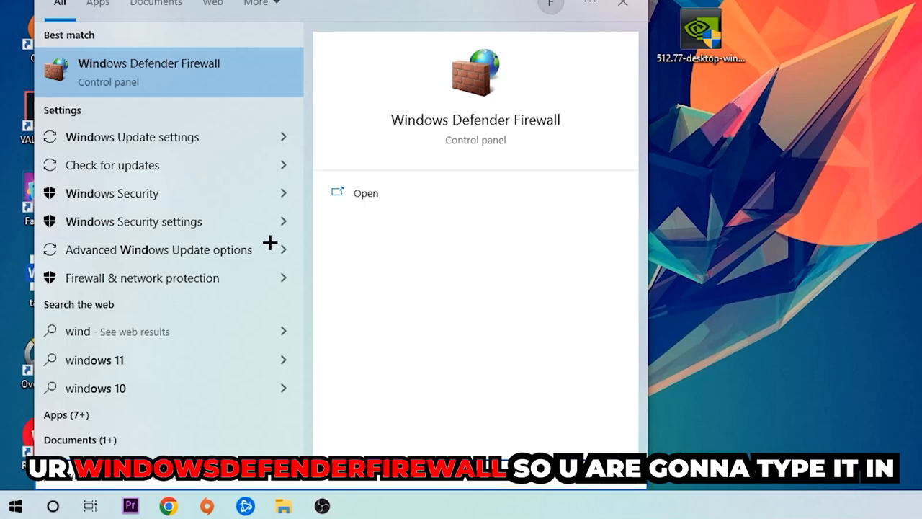
pyautogui.moveTo(240, 63)
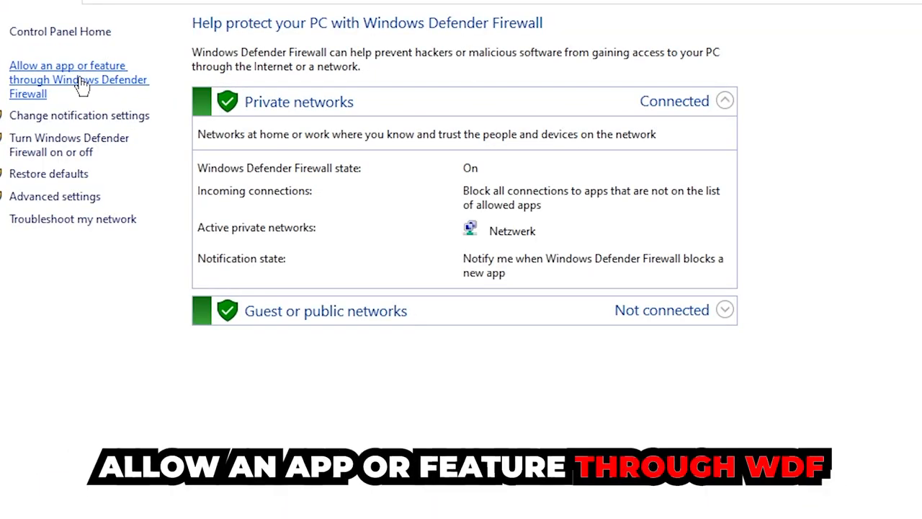
# Step: Open 'Allow an app or feature through Windows Defender Firewall' from the left pane
pyautogui.click(78, 79)
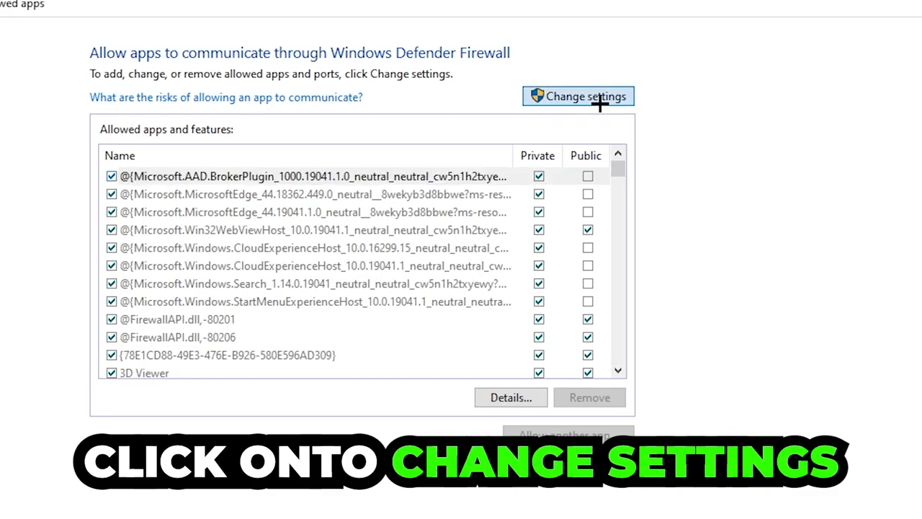
# Step: Unlock the allowed-apps list with Change settings and start 'Allow another app'
pyautogui.click(578, 96)
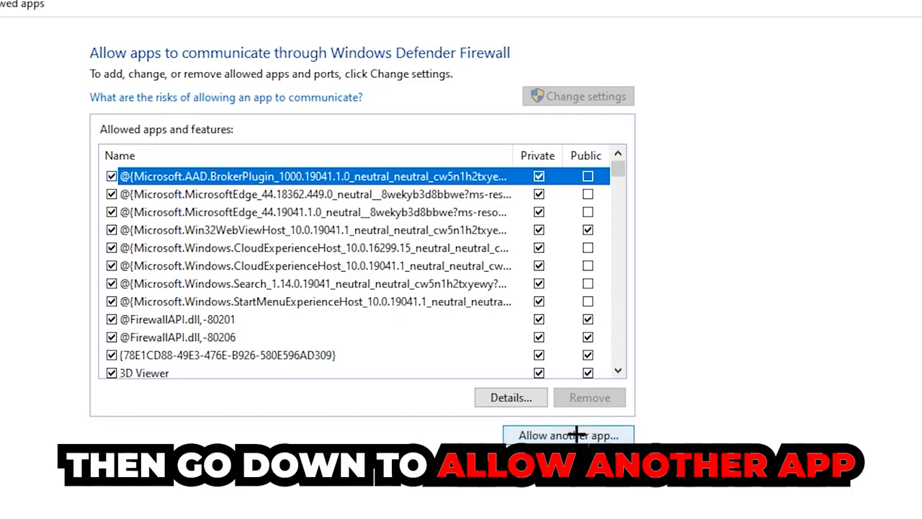
pyautogui.moveTo(609, 378)
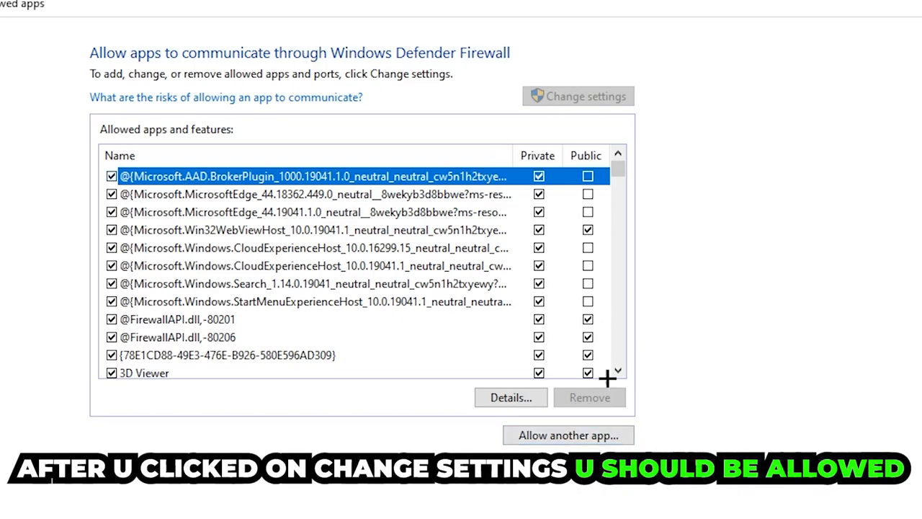
pyautogui.click(567, 434)
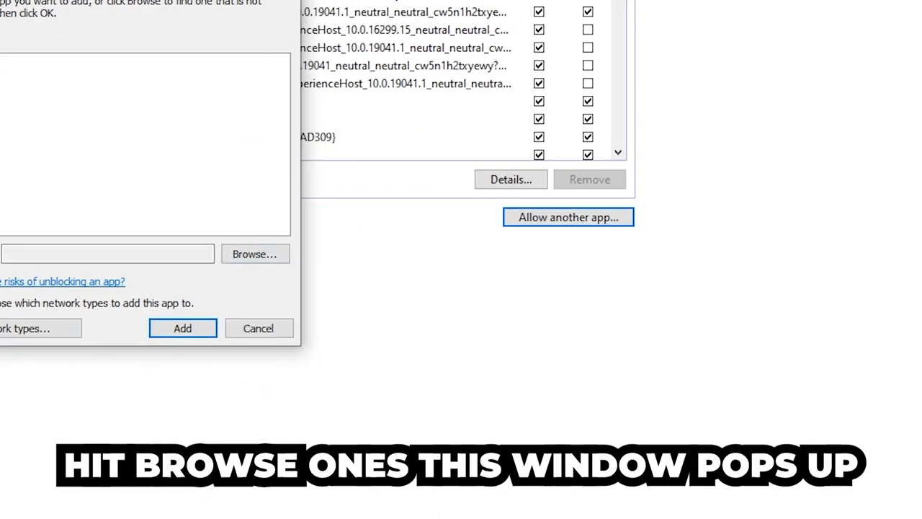
# Step: Browse for the program file to allow, opening the file picker at System32
pyautogui.click(254, 253)
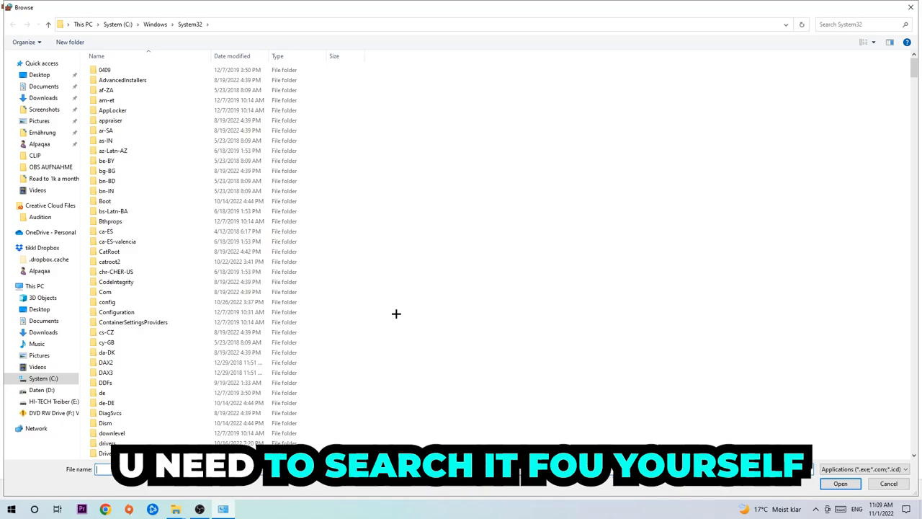
pyautogui.moveTo(854, 95)
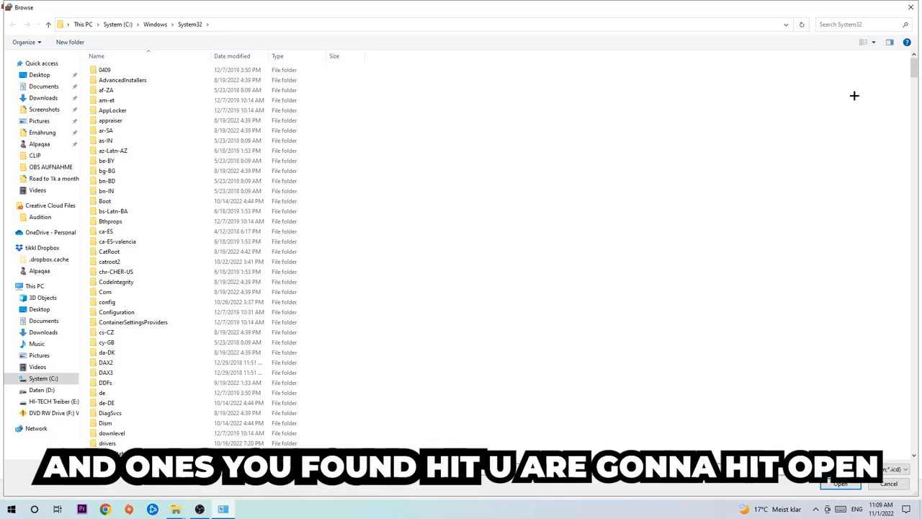